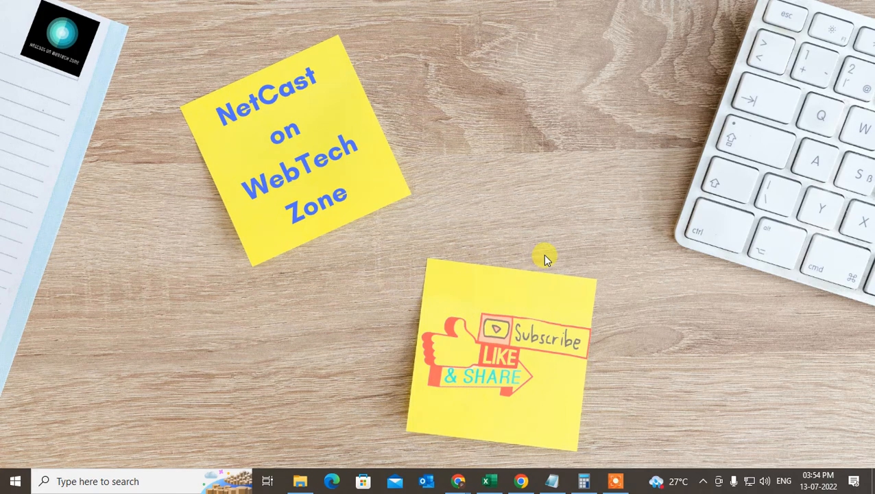
mouse_move(541, 175)
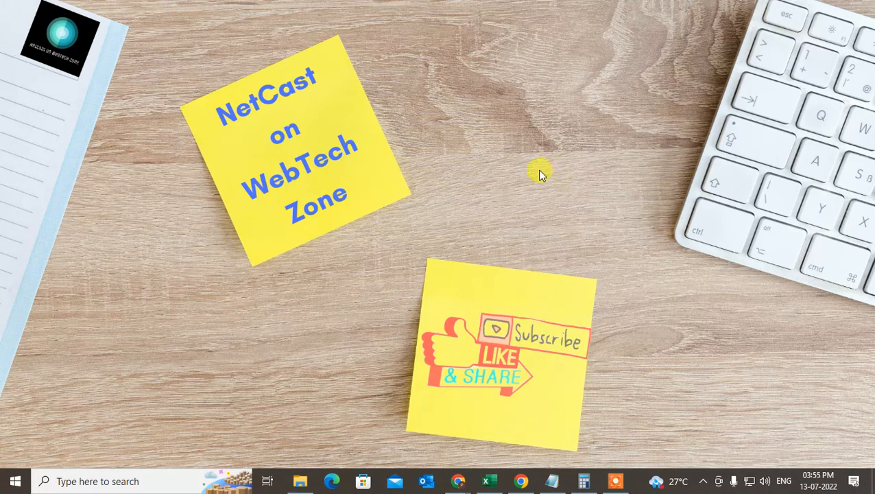
mouse_move(537, 175)
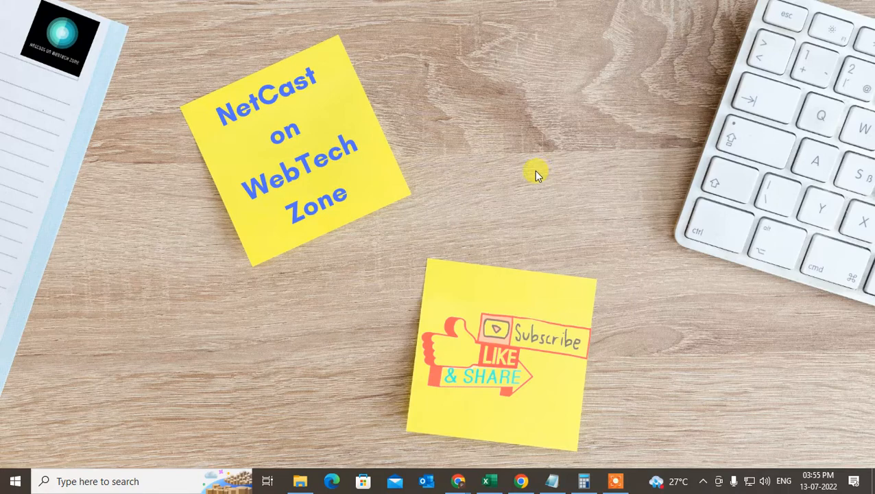
mouse_move(538, 117)
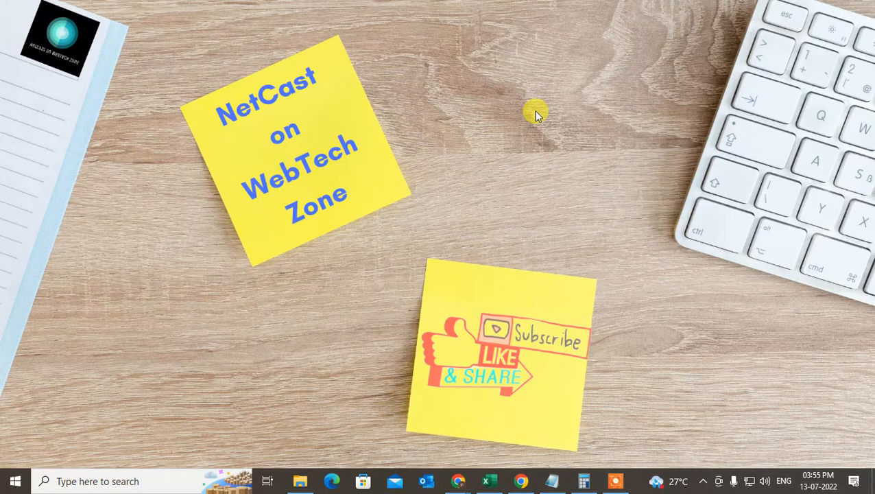
mouse_move(514, 131)
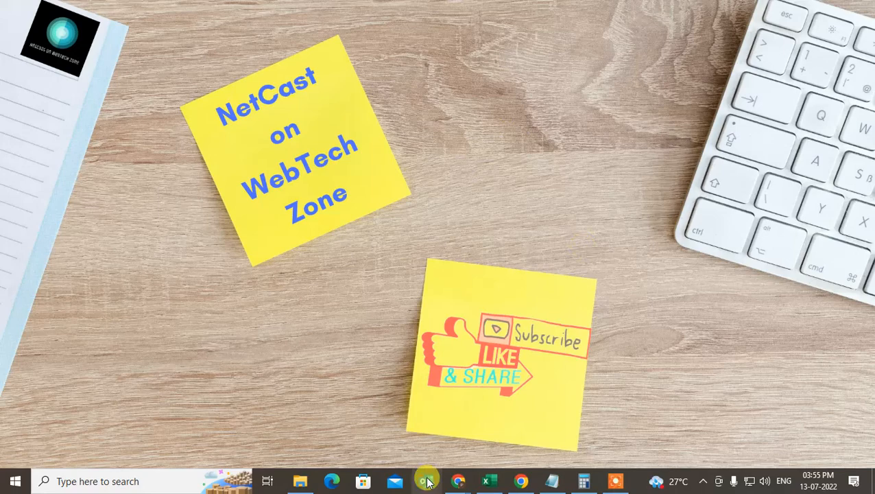
- Launch Outlook, open the Gmail account's Inbox, and show the View tab
click(425, 480)
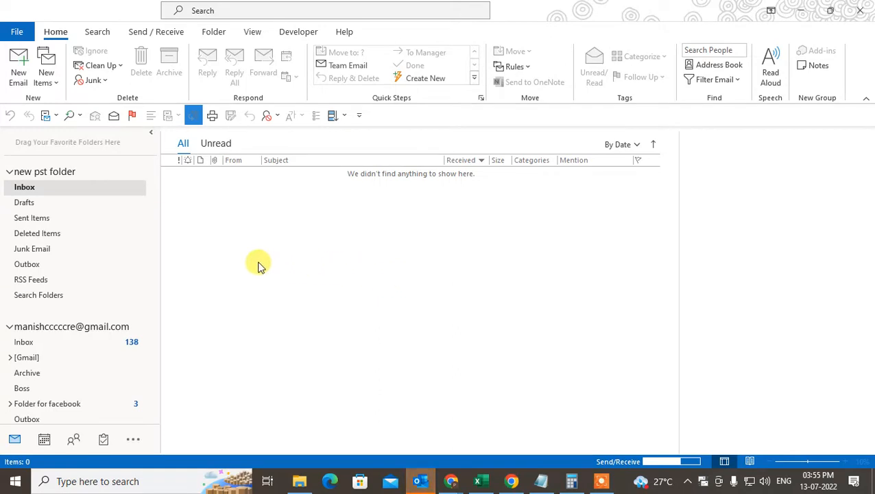
mouse_move(177, 230)
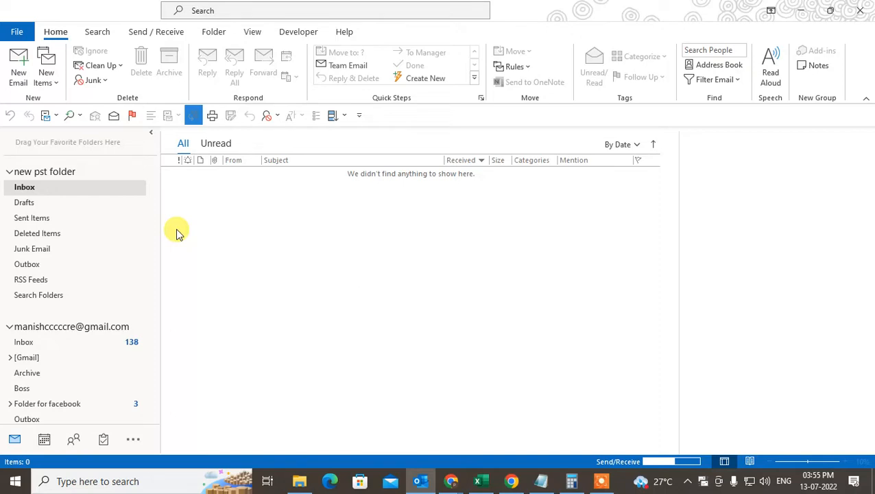
mouse_move(497, 289)
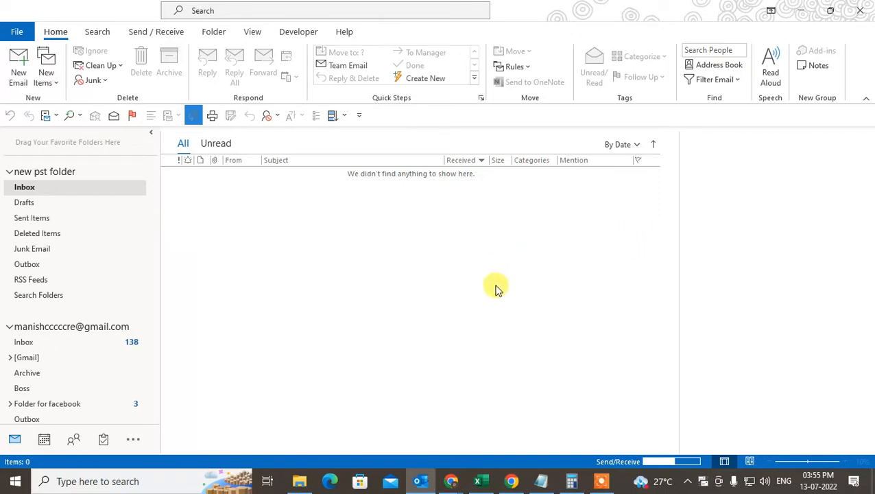
scroll(down, 3)
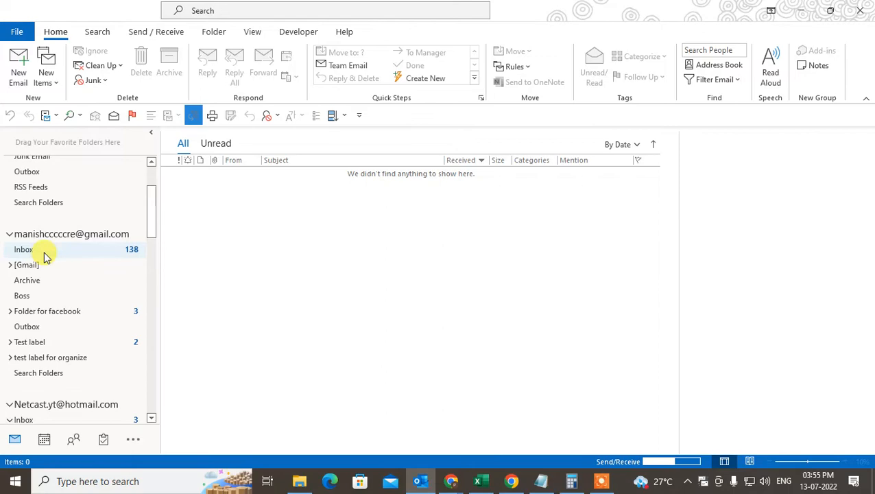
click(24, 249)
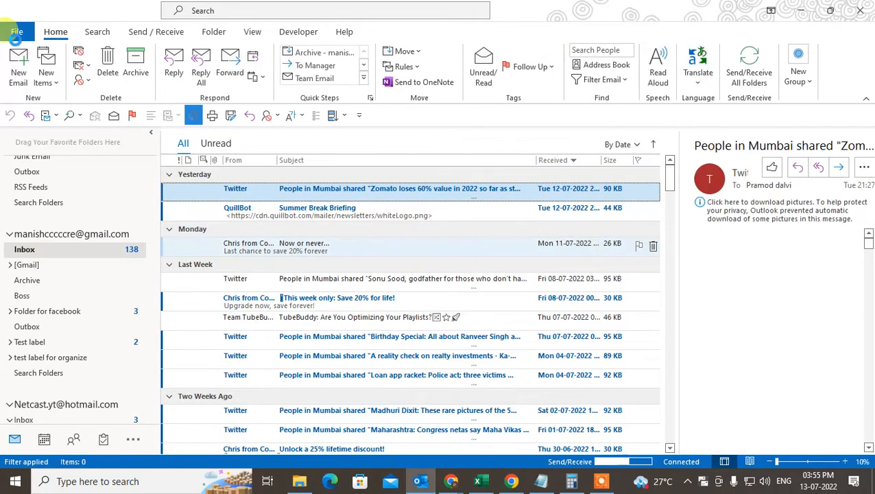
click(252, 32)
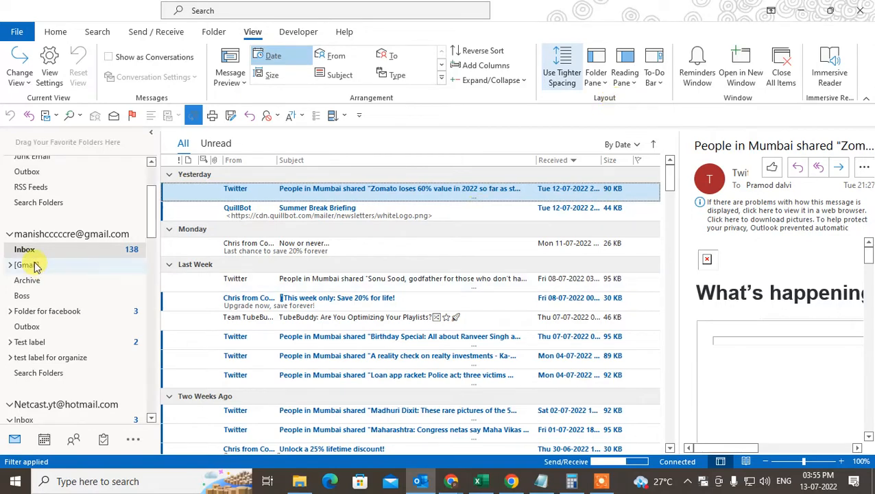
- Toggle the Folder Pane off and then back on
click(24, 249)
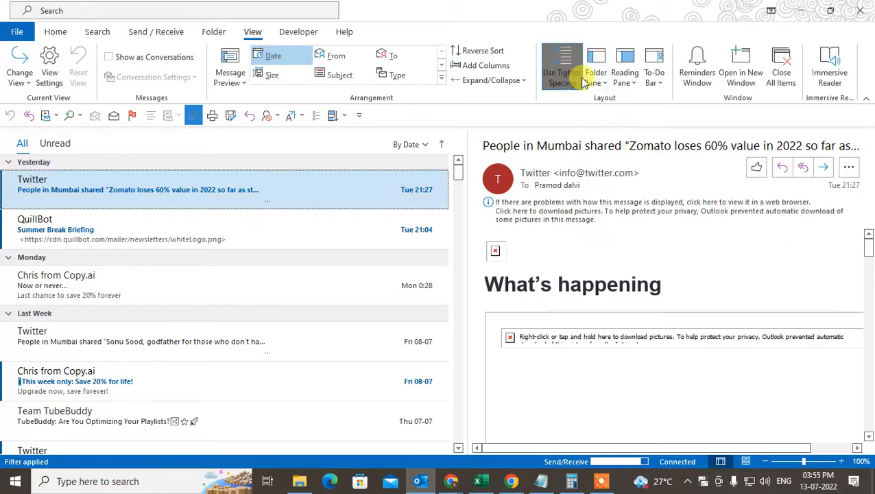
click(624, 65)
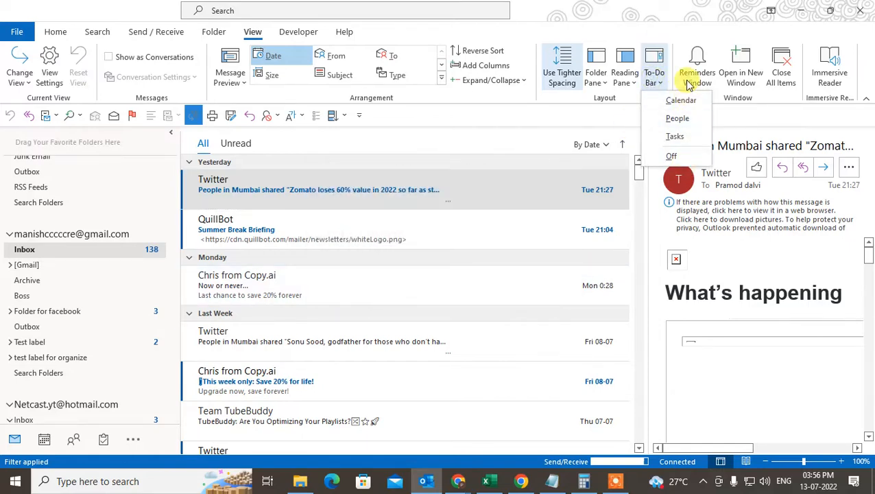
mouse_move(544, 120)
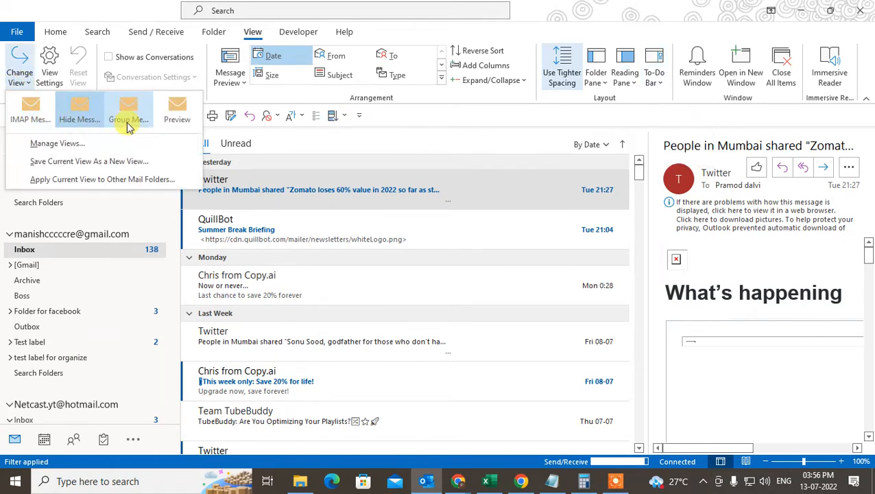
click(128, 110)
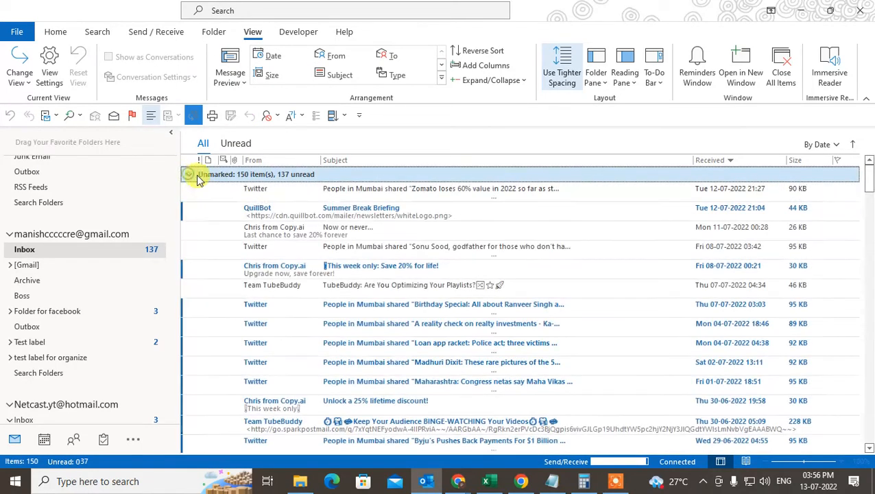
click(19, 65)
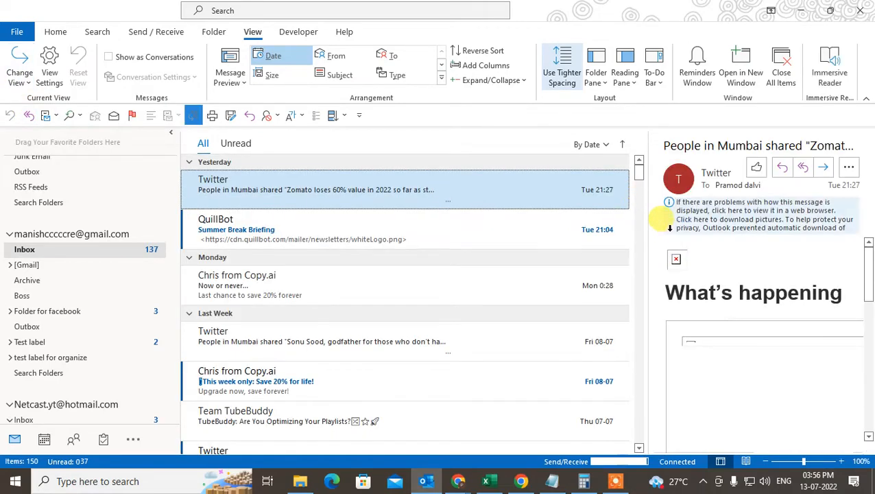
mouse_move(488, 65)
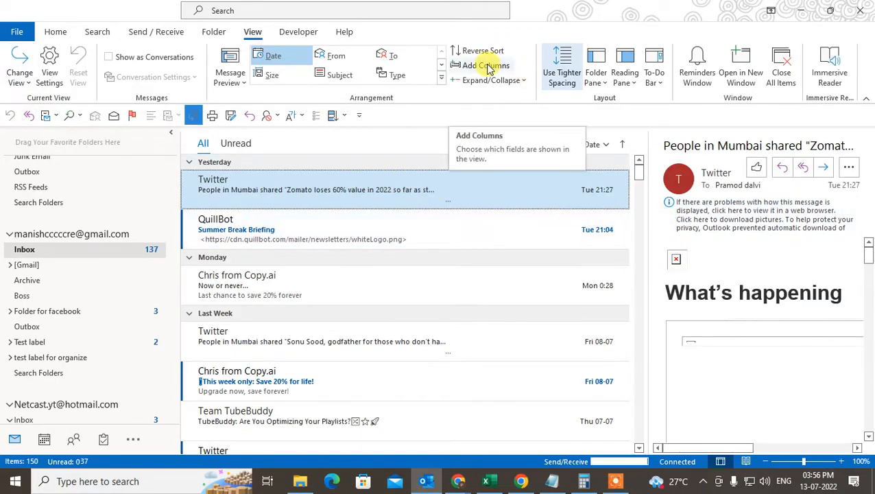
- Add the Due Date field to the inbox columns via the Show Columns dialog
click(485, 65)
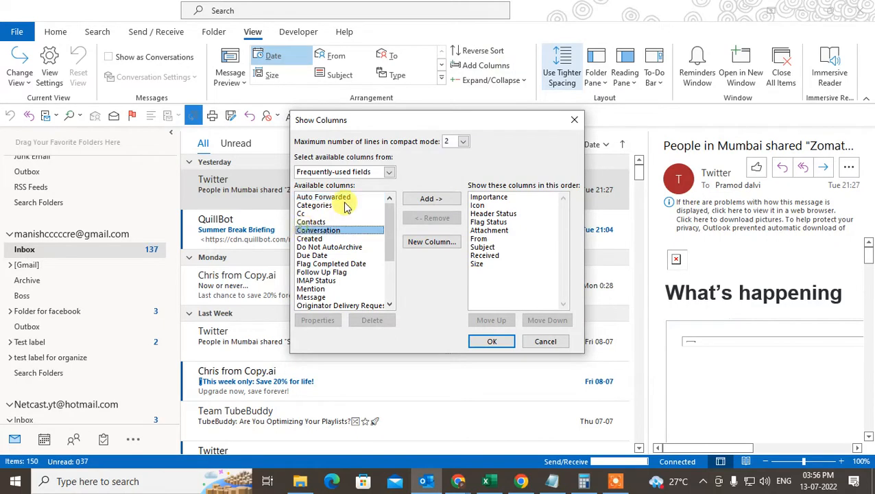
drag(439, 119, 413, 318)
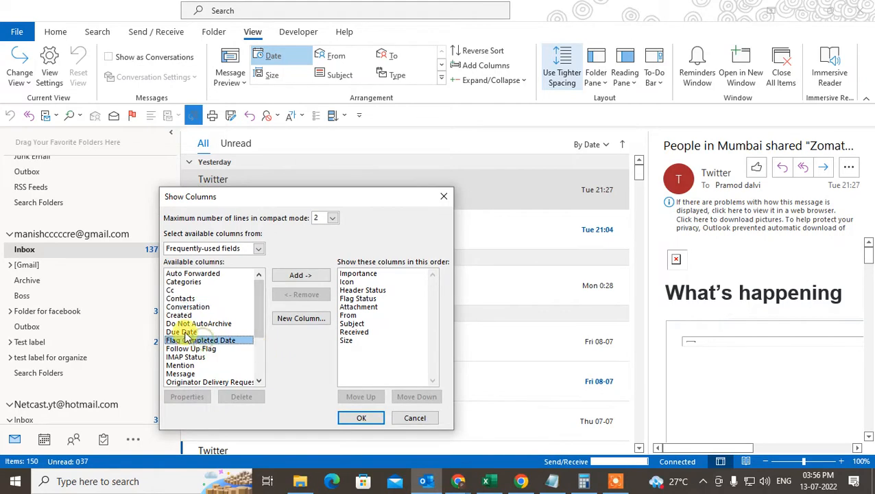
click(297, 275)
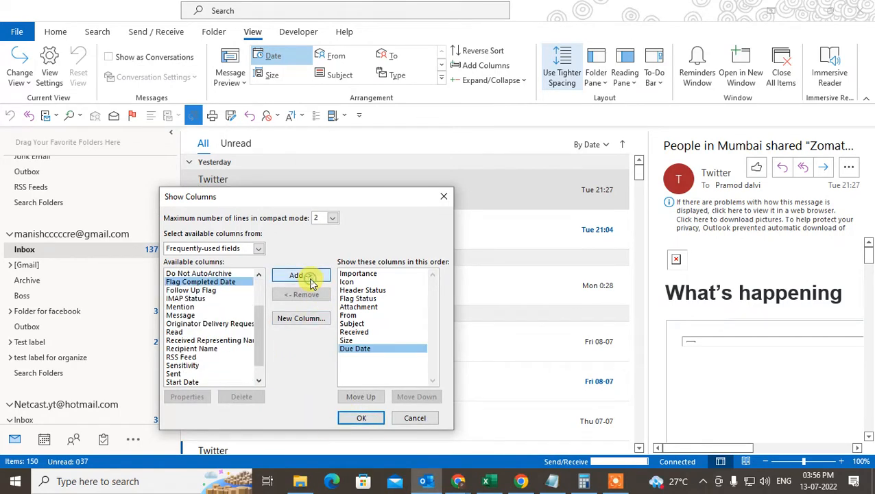
click(360, 418)
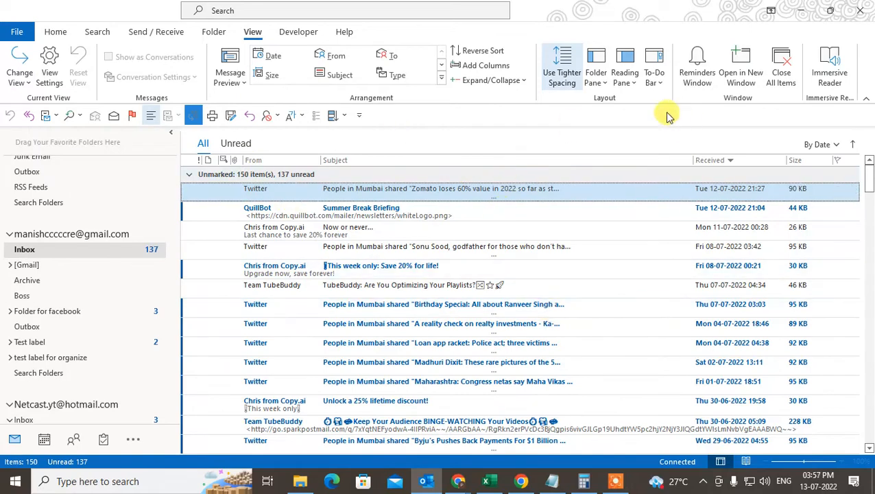
- Set the Reading Pane to Right and collapse the 150-item Unmarked group
click(624, 65)
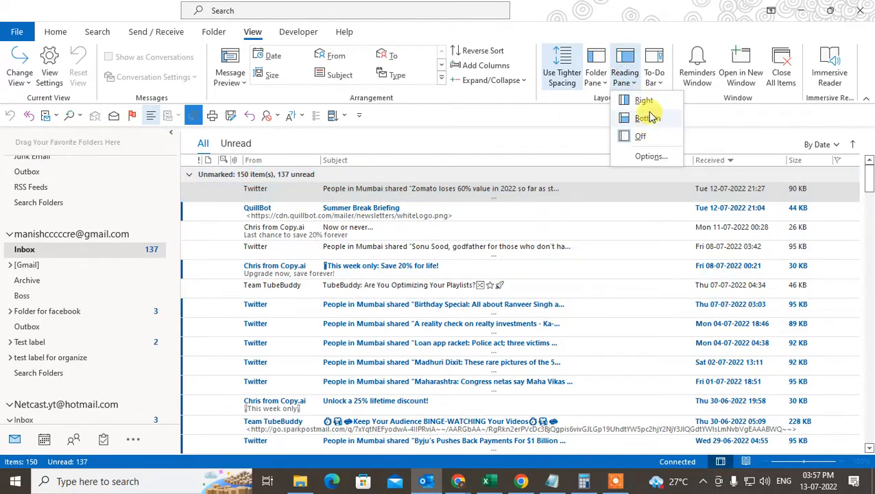
click(643, 99)
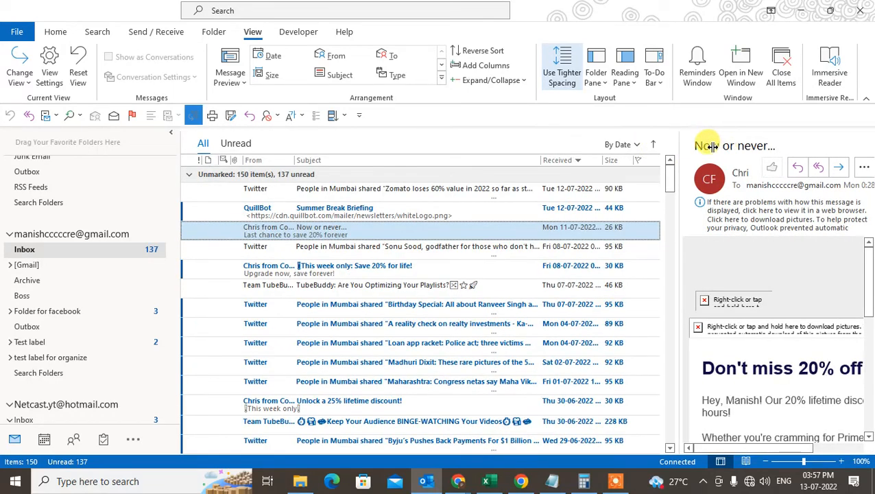
mouse_move(597, 160)
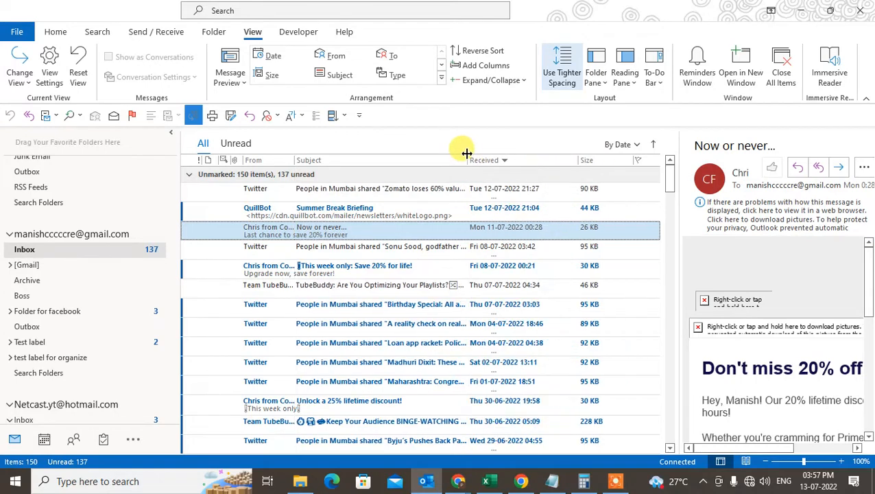
click(488, 80)
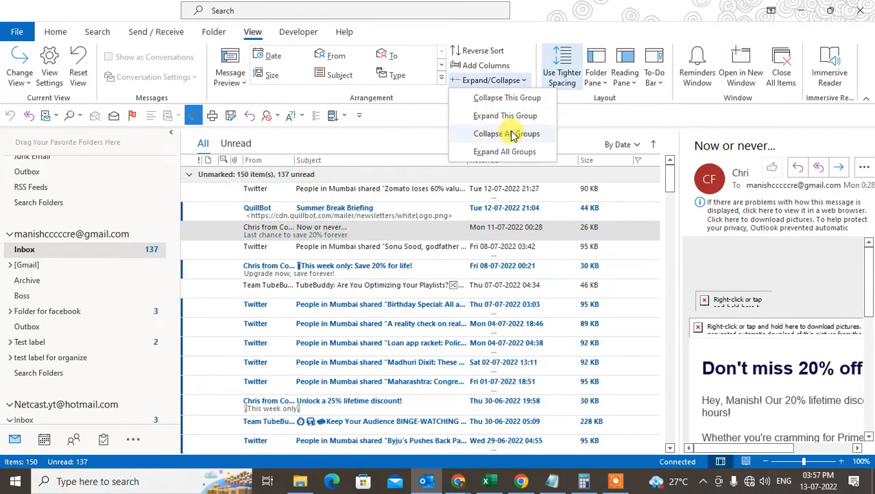
click(500, 133)
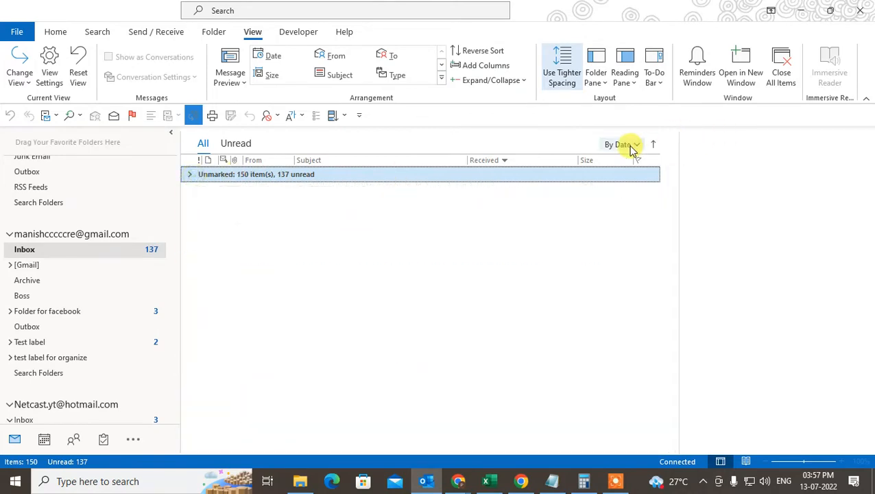
- Arrange messages by From with groups collapsed, then close Outlook and right-click the desktop
click(622, 144)
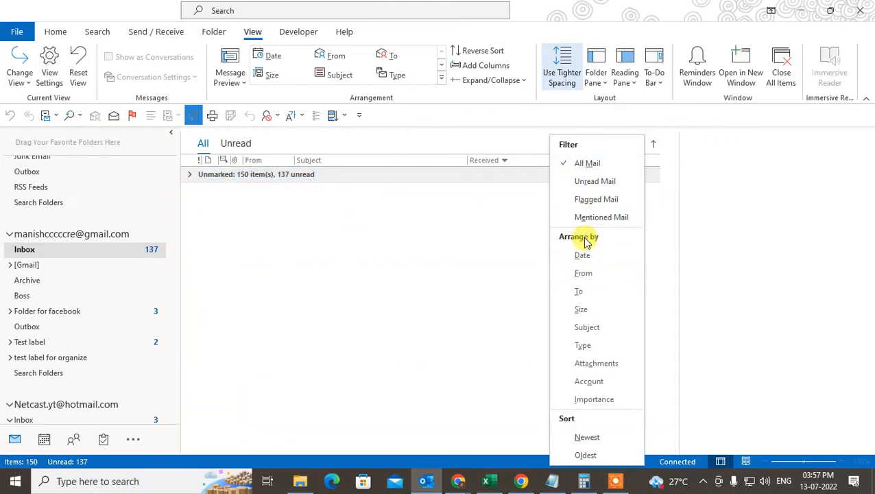
click(583, 273)
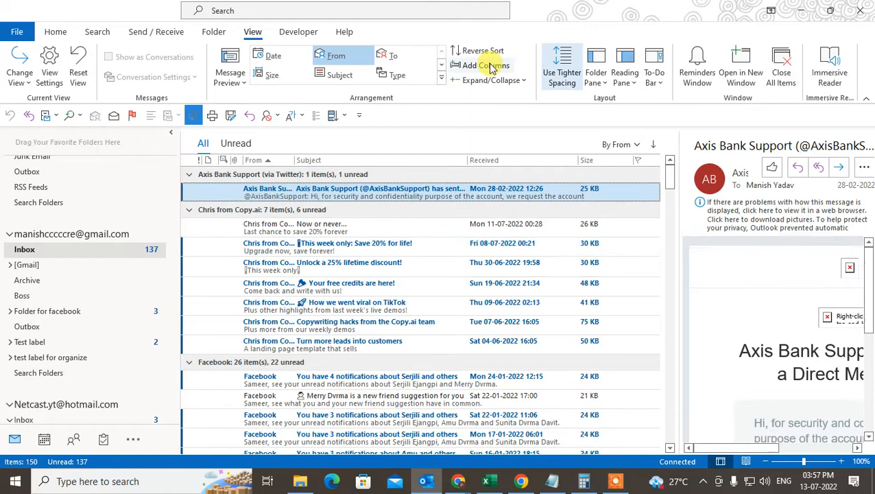
click(487, 80)
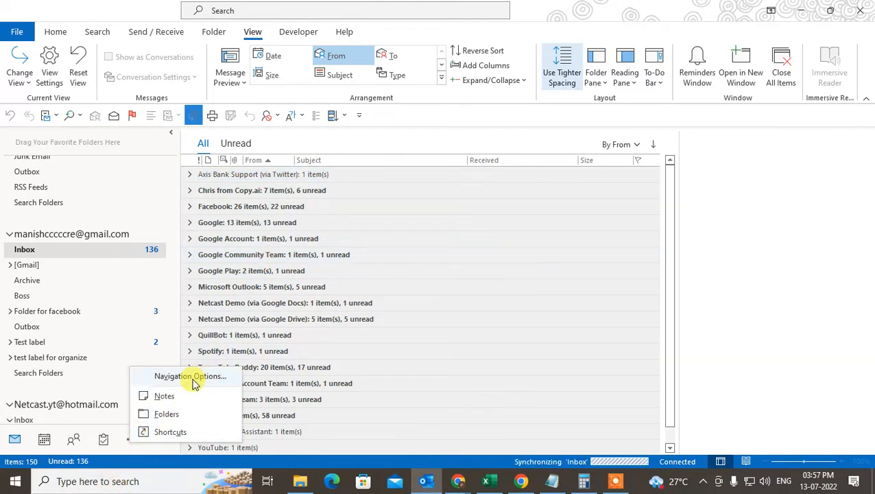
click(190, 375)
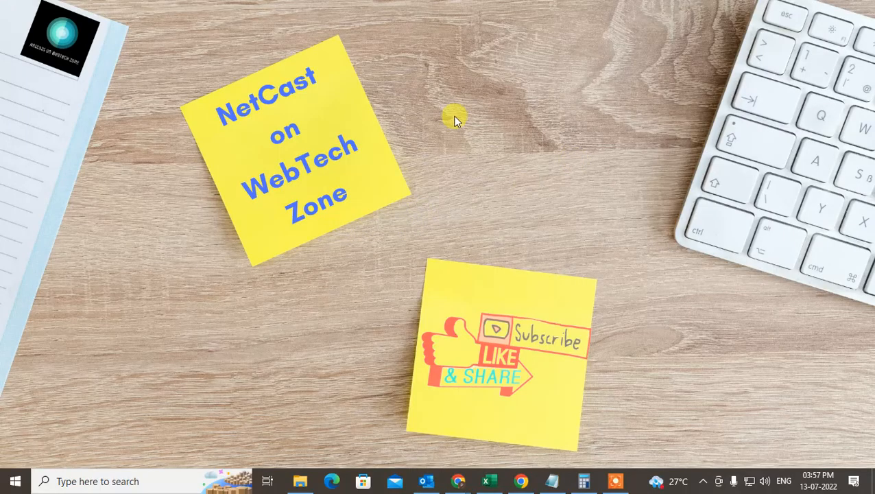
right_click(450, 118)
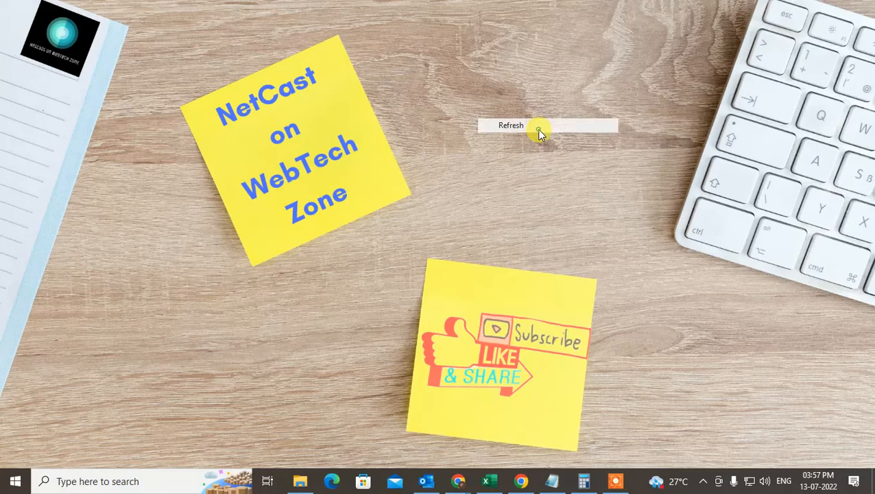